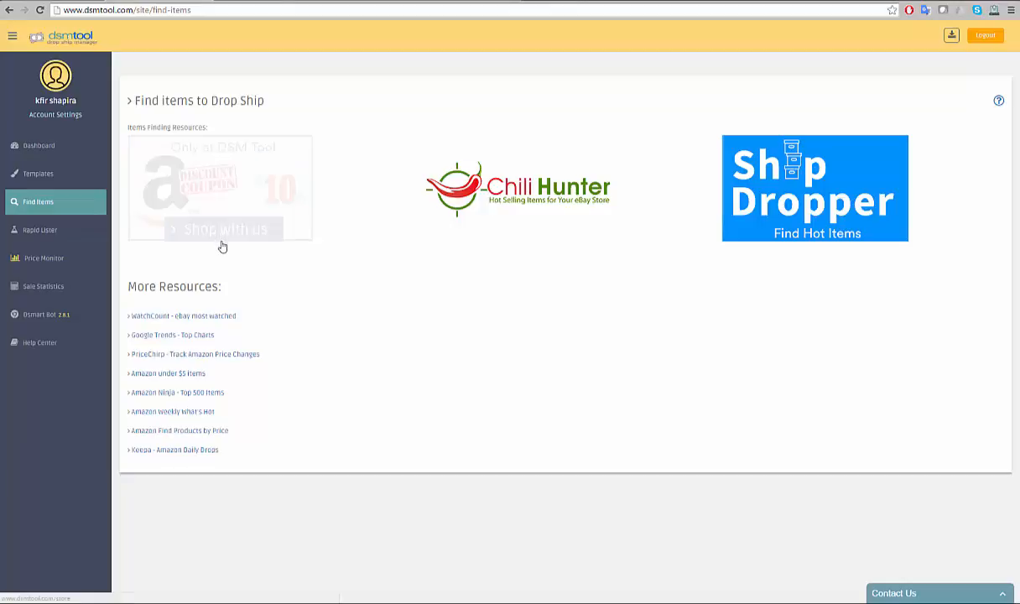
pyautogui.moveTo(245, 235)
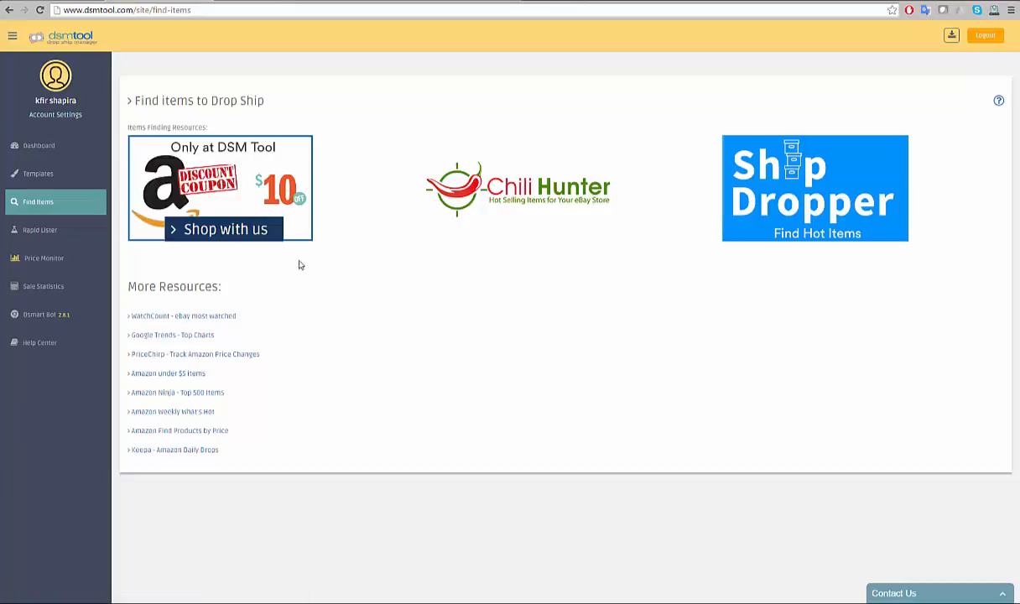
# - Enter the 'Shop with us' discount coupon store showing new-arrival deals
pyautogui.click(221, 228)
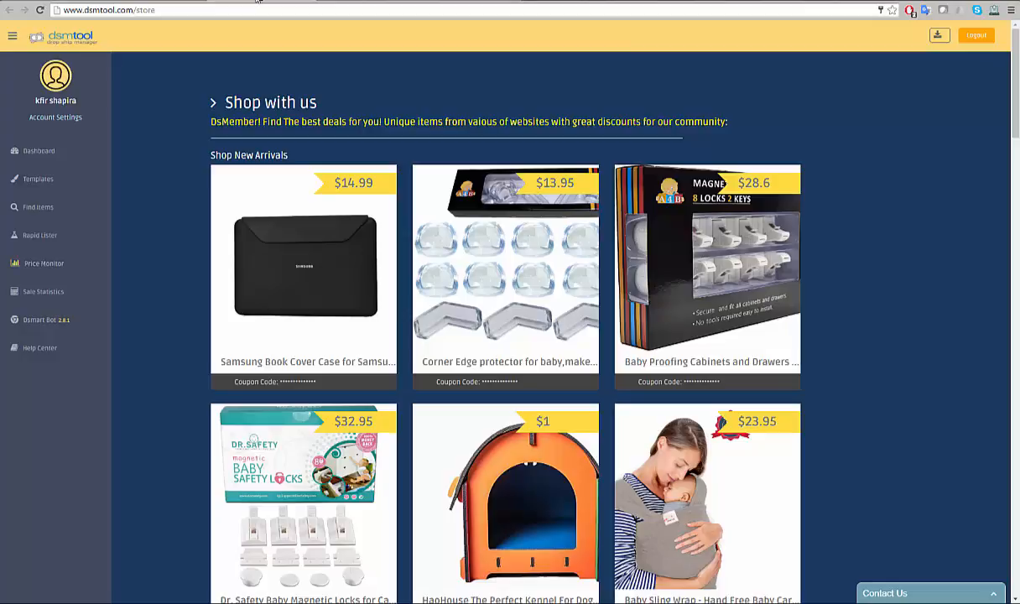
pyautogui.moveTo(154, 173)
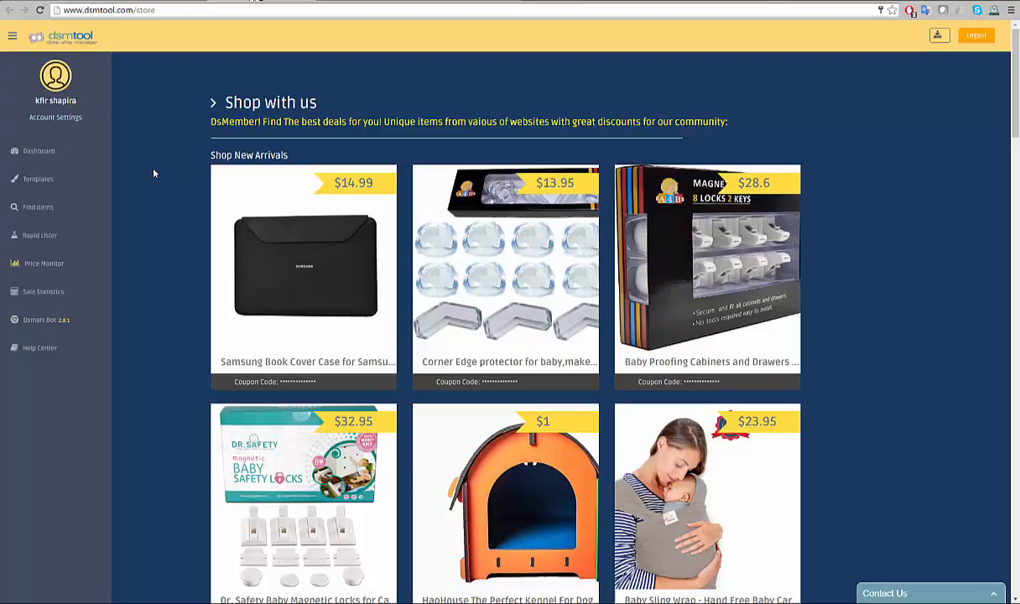
pyautogui.moveTo(165, 319)
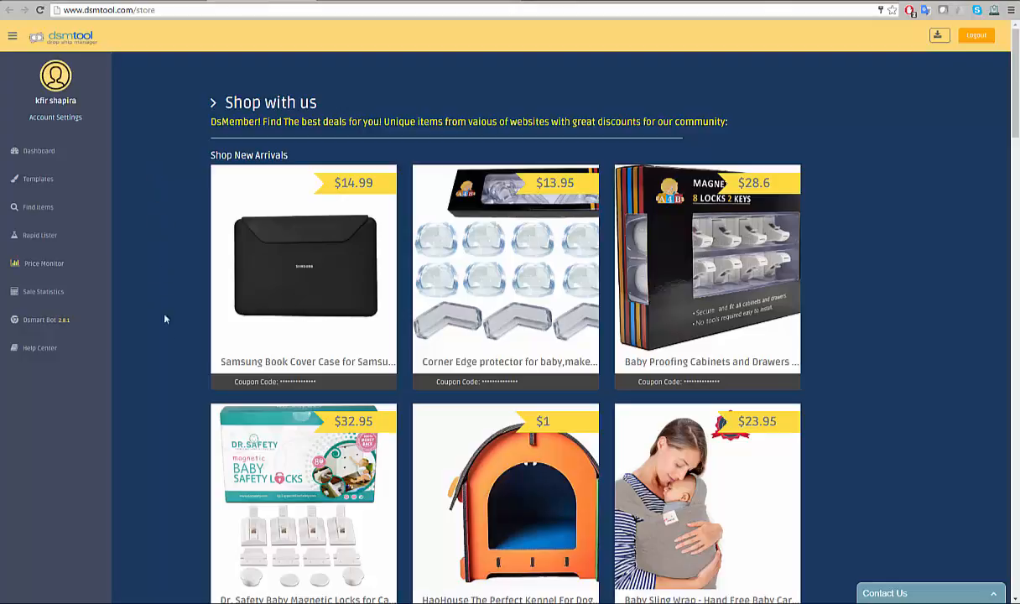
pyautogui.moveTo(302, 269)
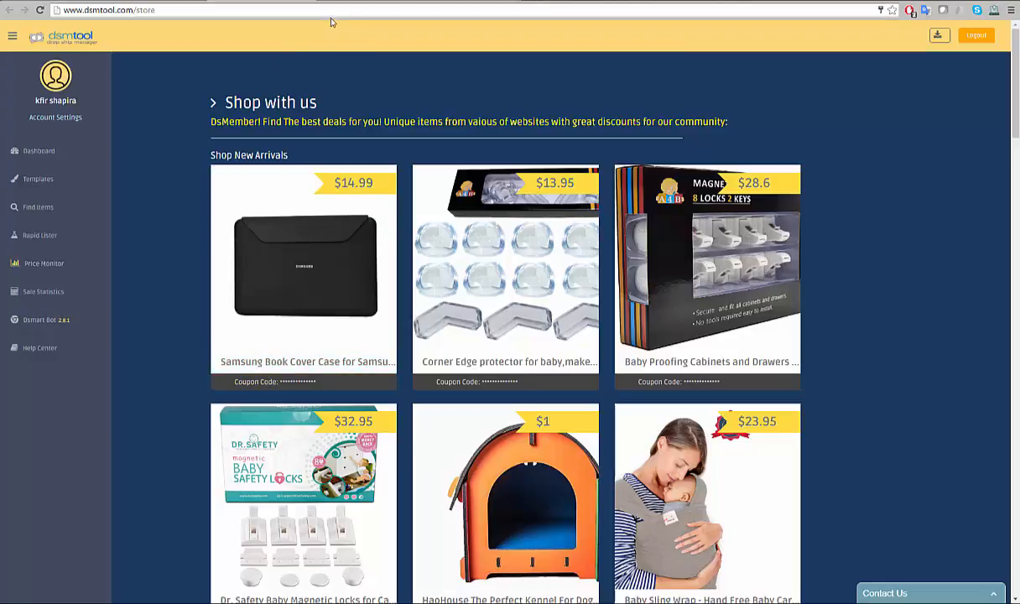
pyautogui.moveTo(336, 87)
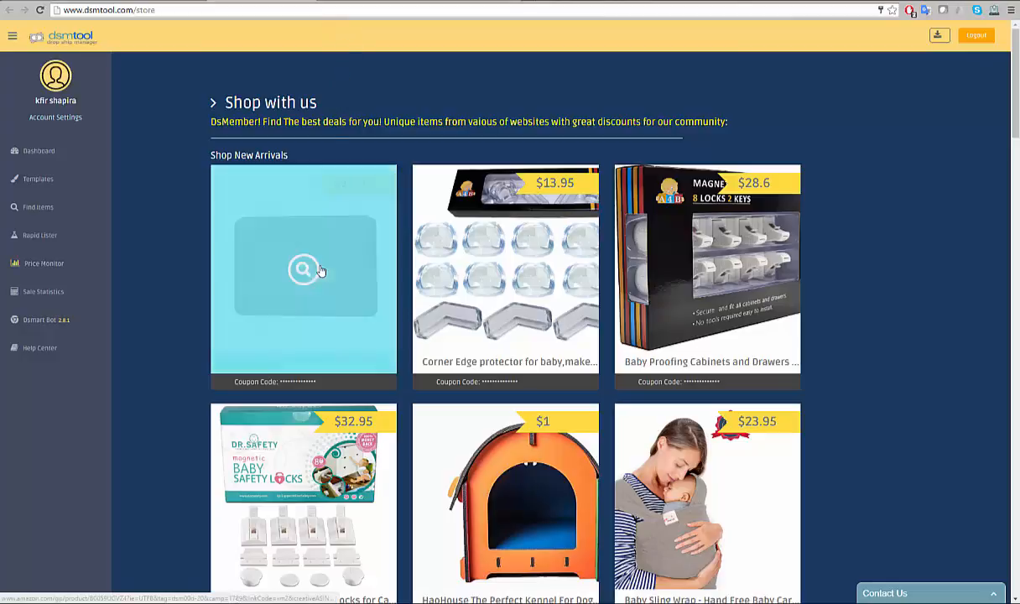
# - Reveal the coupon code for the Samsung Book Cover deal, then return to Find Items
pyautogui.click(302, 268)
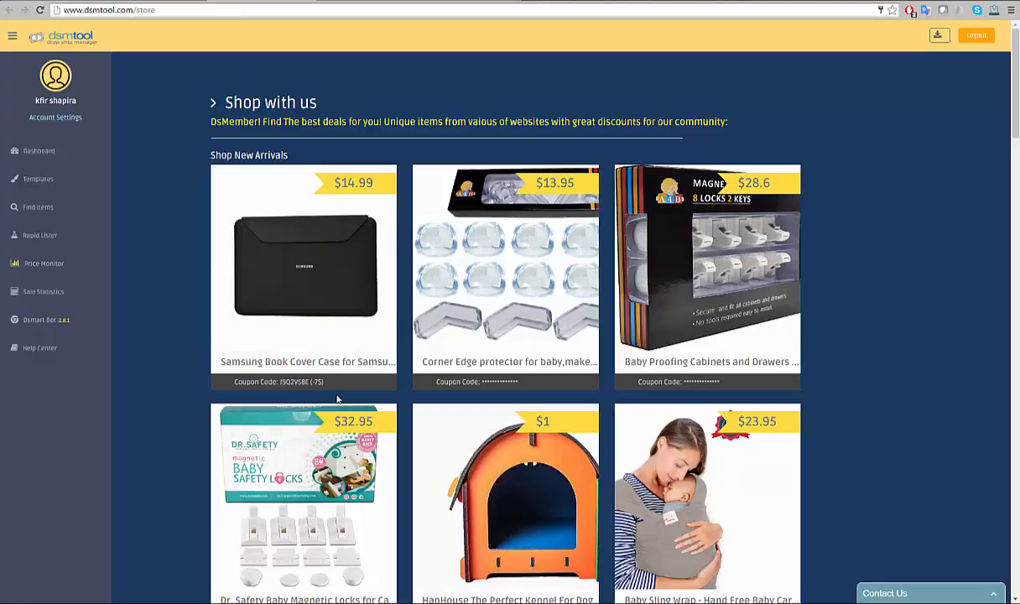
pyautogui.click(37, 206)
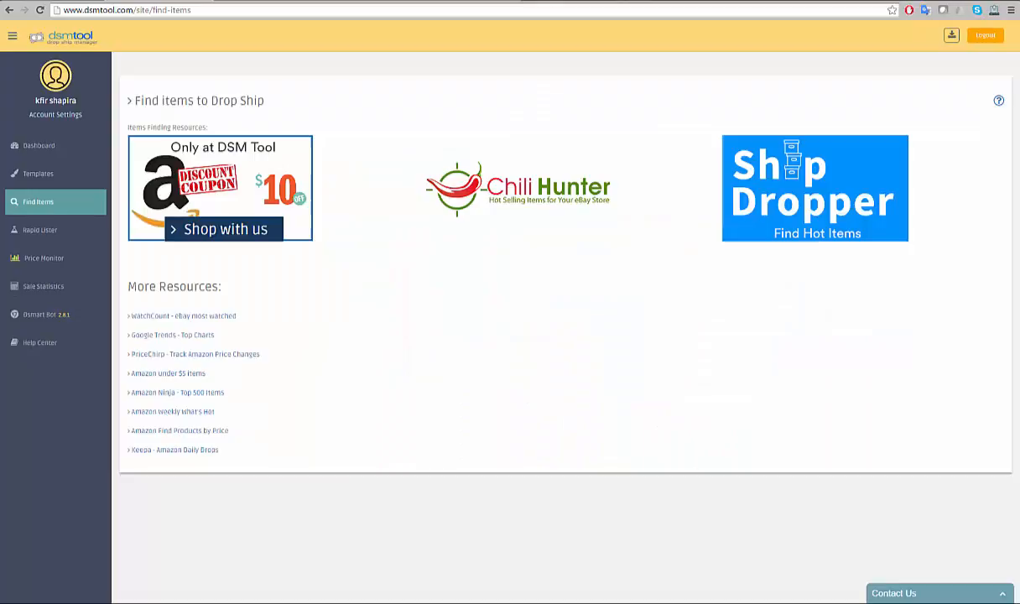
pyautogui.moveTo(742, 188)
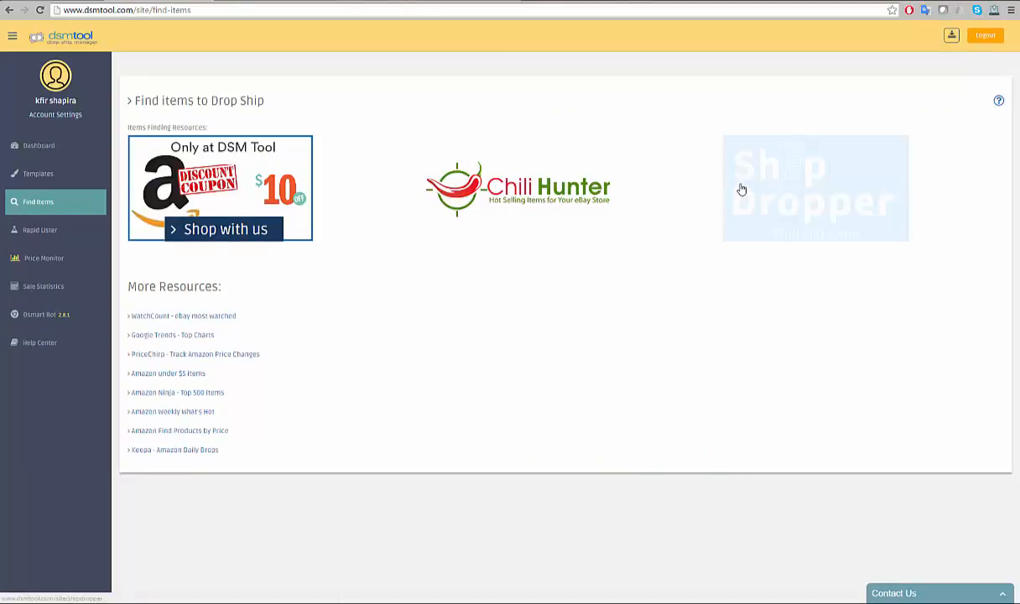
pyautogui.moveTo(703, 174)
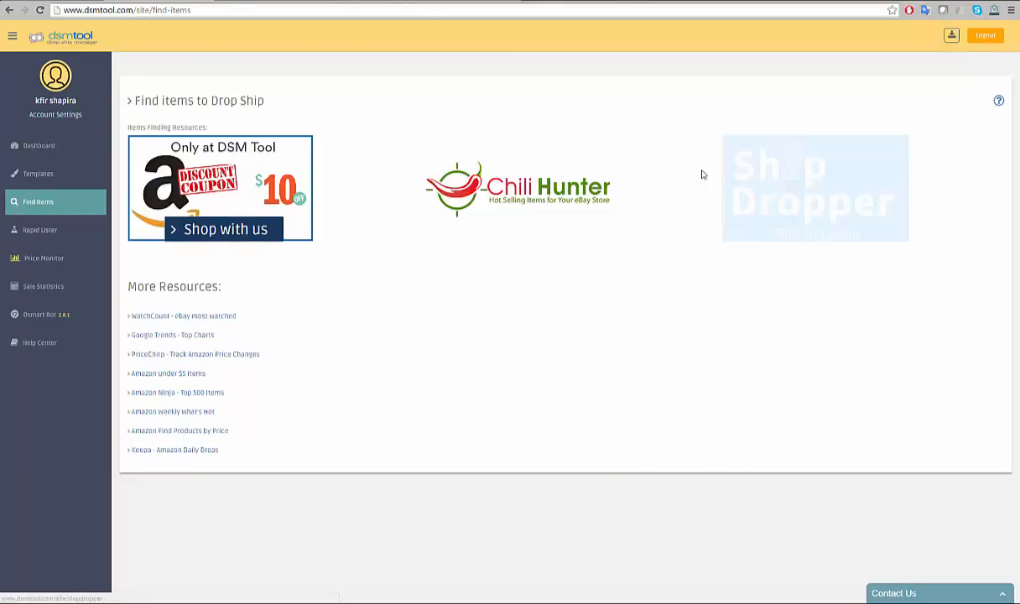
# - Browse the Chili Hunter login page and feature overview, then return to Find Items
pyautogui.click(517, 188)
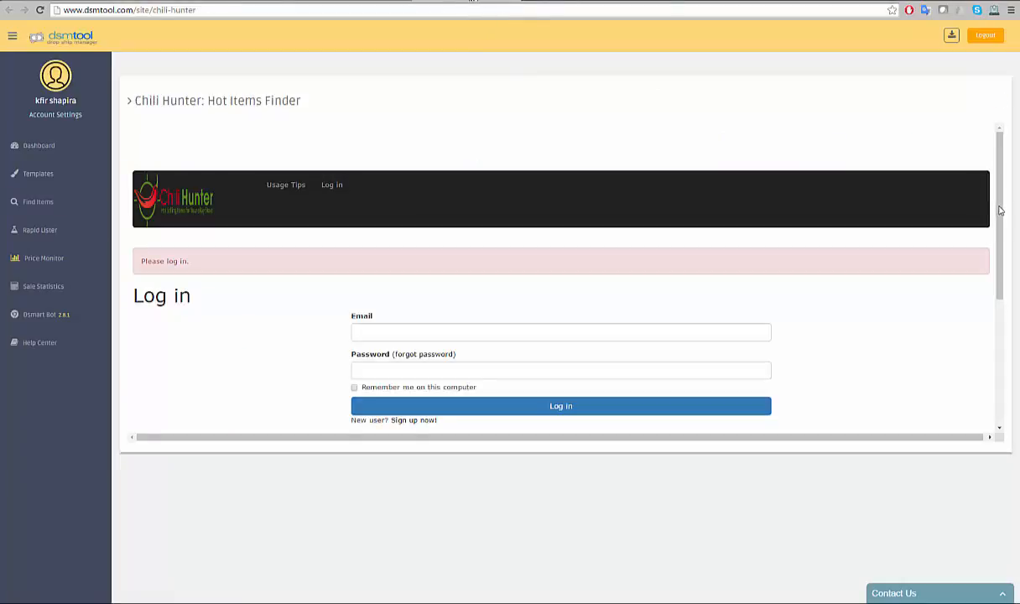
pyautogui.scroll(-3)
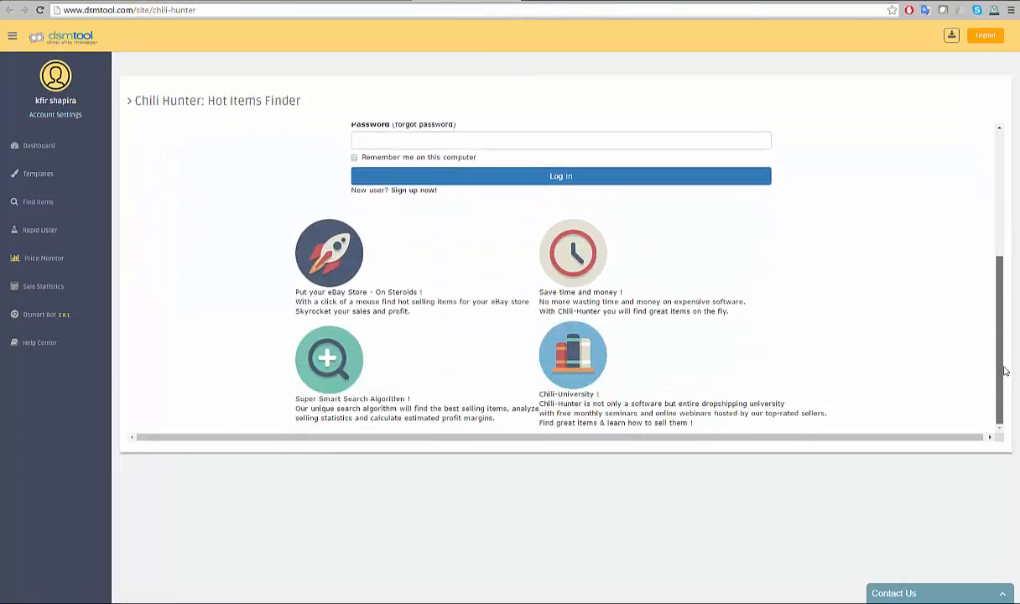
pyautogui.scroll(3)
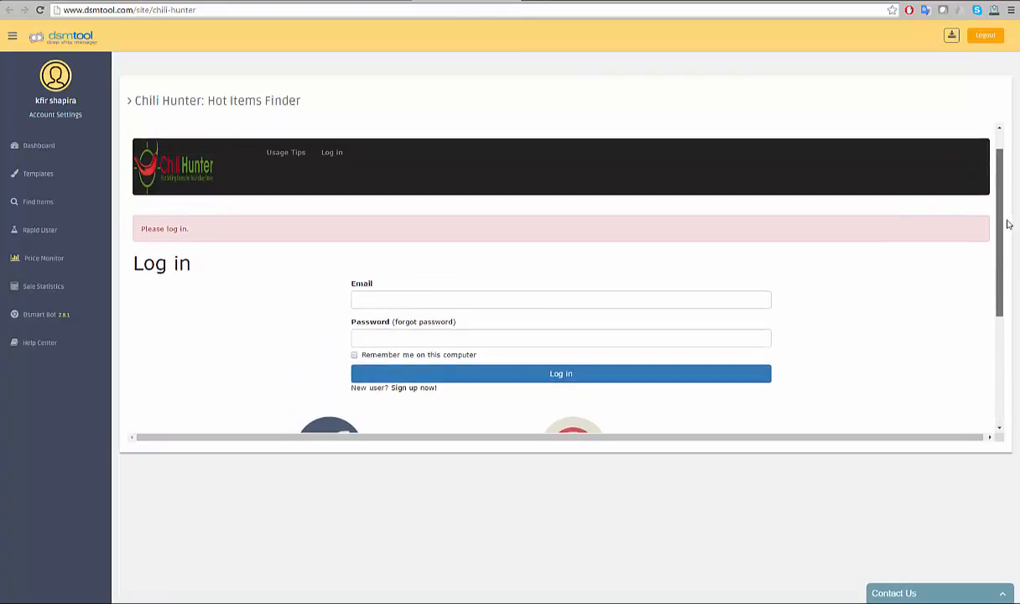
pyautogui.click(37, 202)
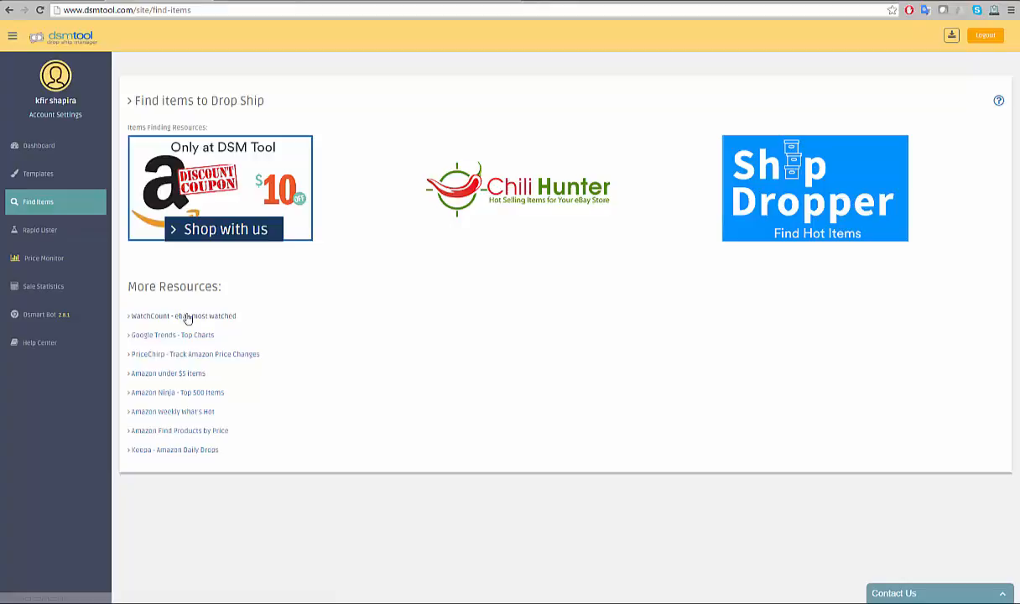
pyautogui.moveTo(188, 373)
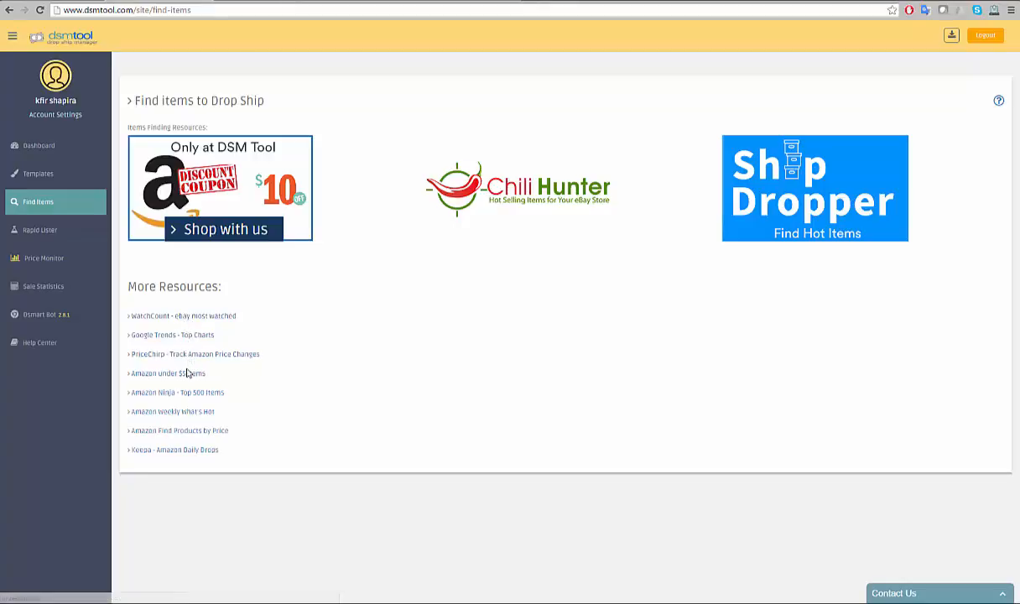
pyautogui.moveTo(193, 436)
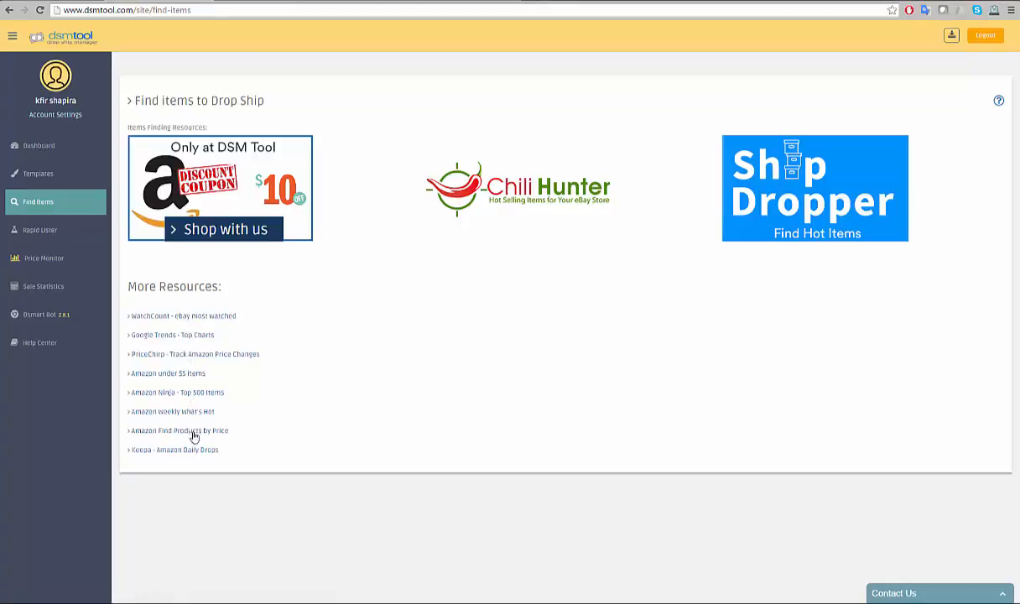